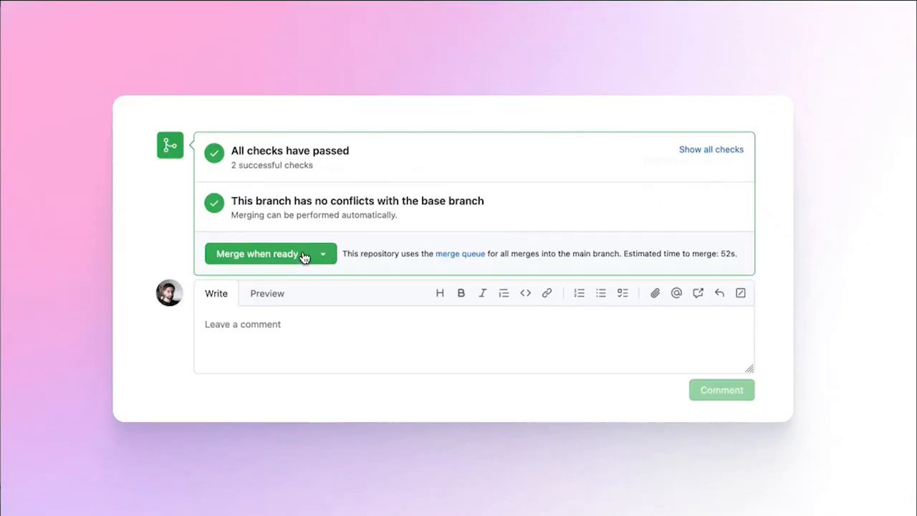
Step: Merge pull request #3 "C: Create random new file" into main when ready and confirm
{"action": "left_click", "coordinate": [258, 254]}
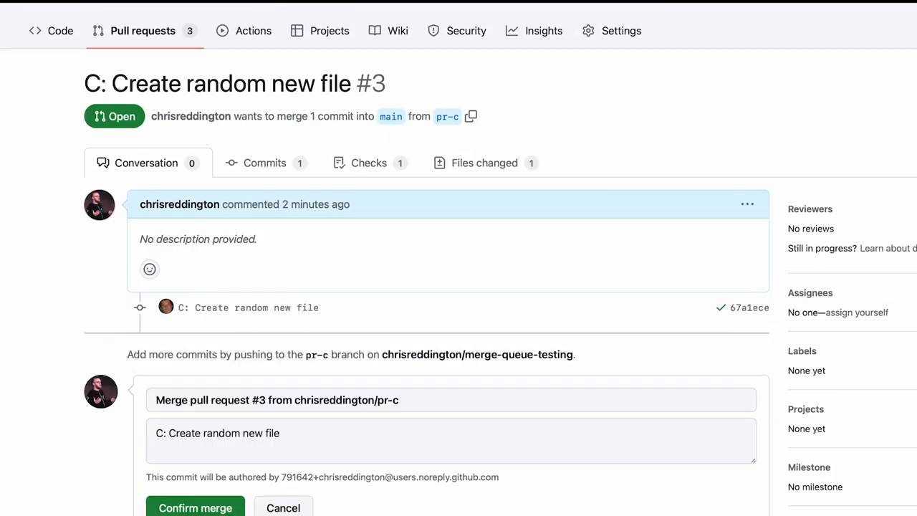
{"action": "left_click", "coordinate": [195, 508]}
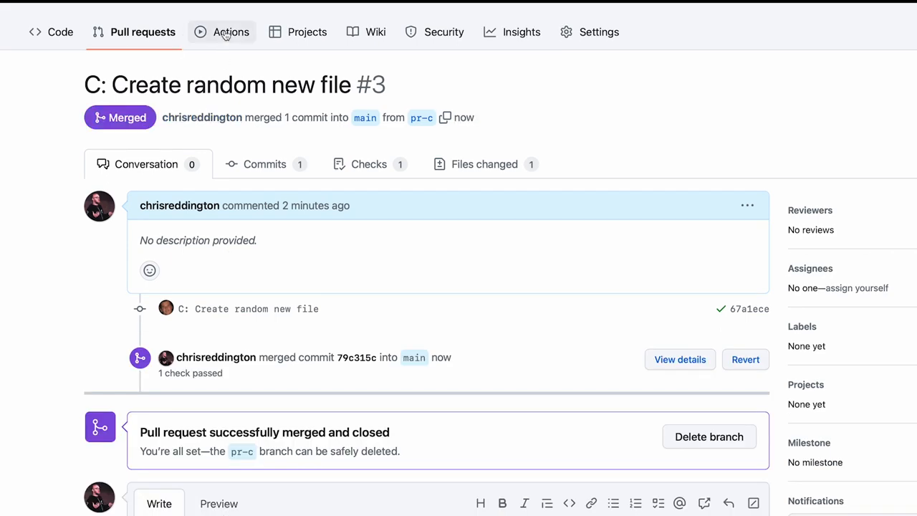
Step: View the repository's workflow runs and inspect the failed "Merge pull request #2" run
{"action": "left_click", "coordinate": [231, 31]}
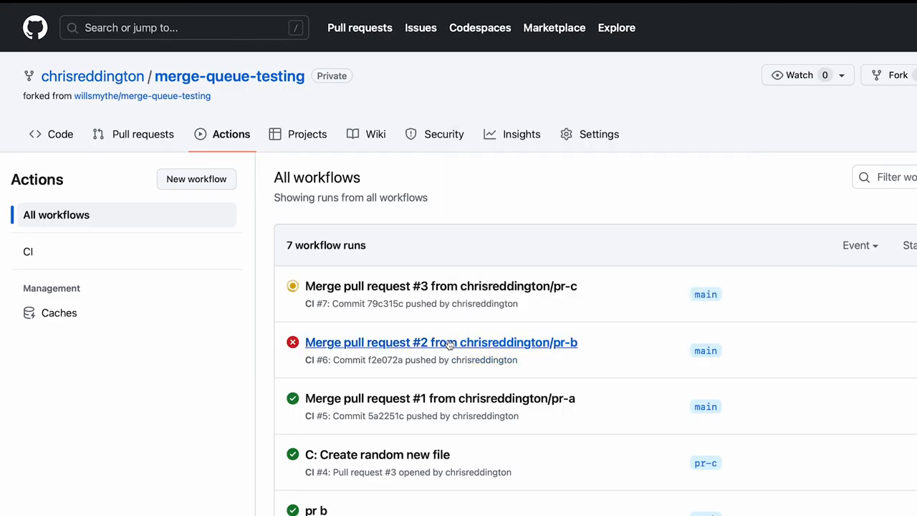
{"action": "left_click", "coordinate": [441, 341]}
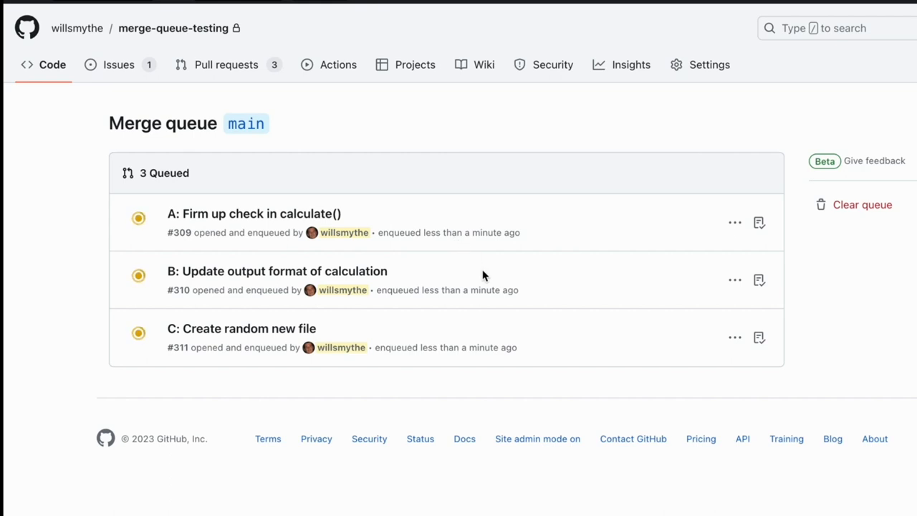
{"action": "mouse_move", "coordinate": [254, 214]}
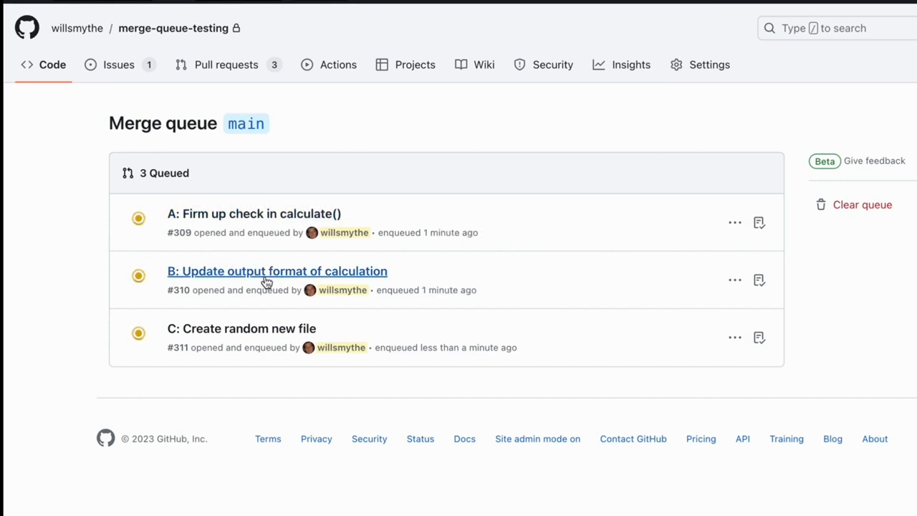
{"action": "mouse_move", "coordinate": [206, 337]}
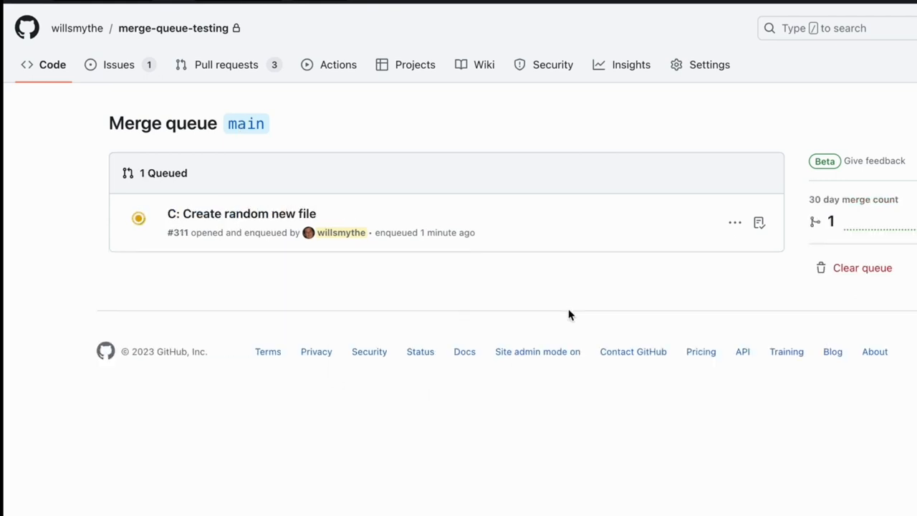
{"action": "mouse_move", "coordinate": [226, 64]}
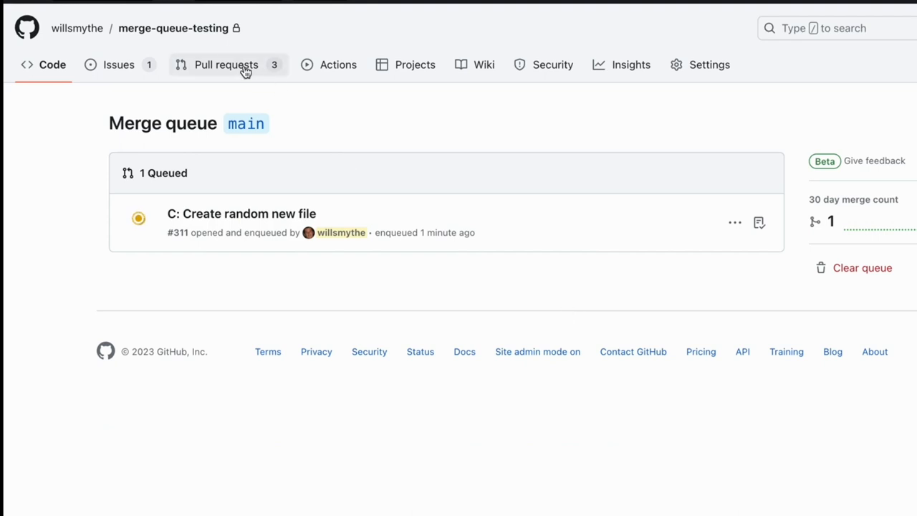